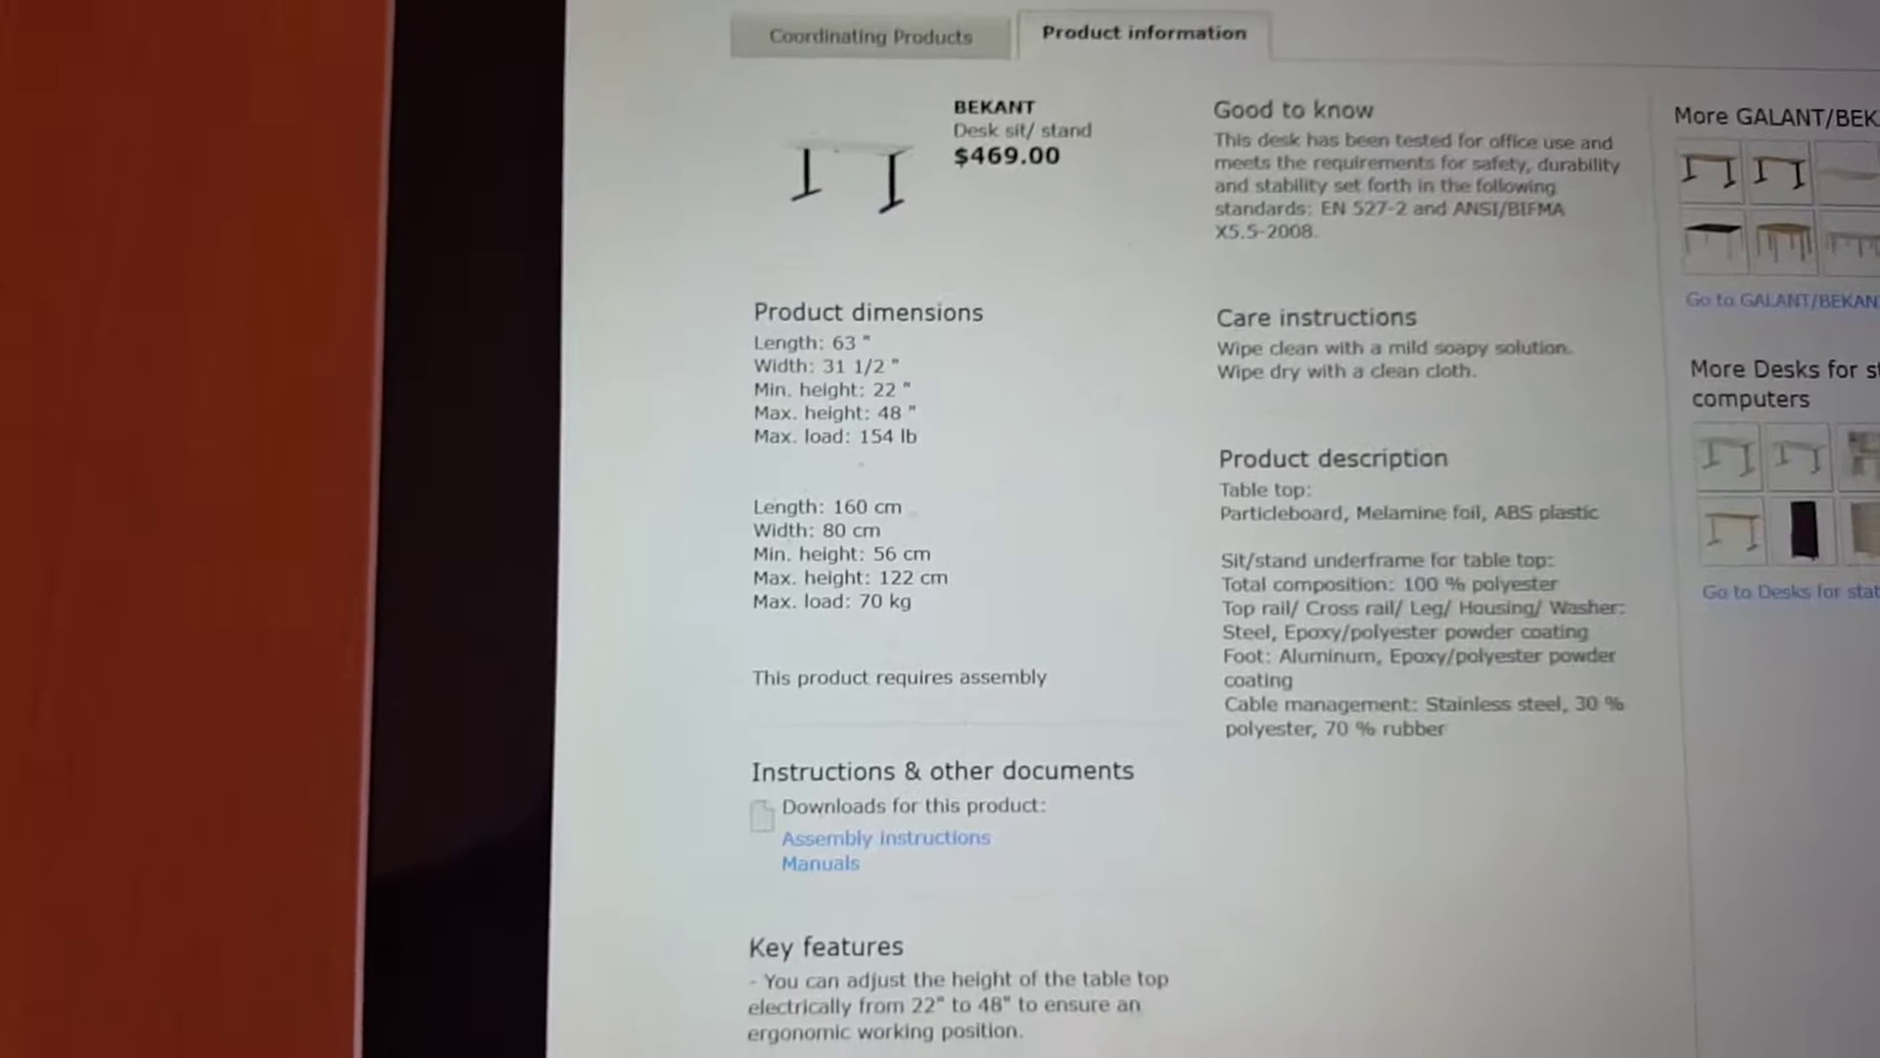
scroll("down", 3)
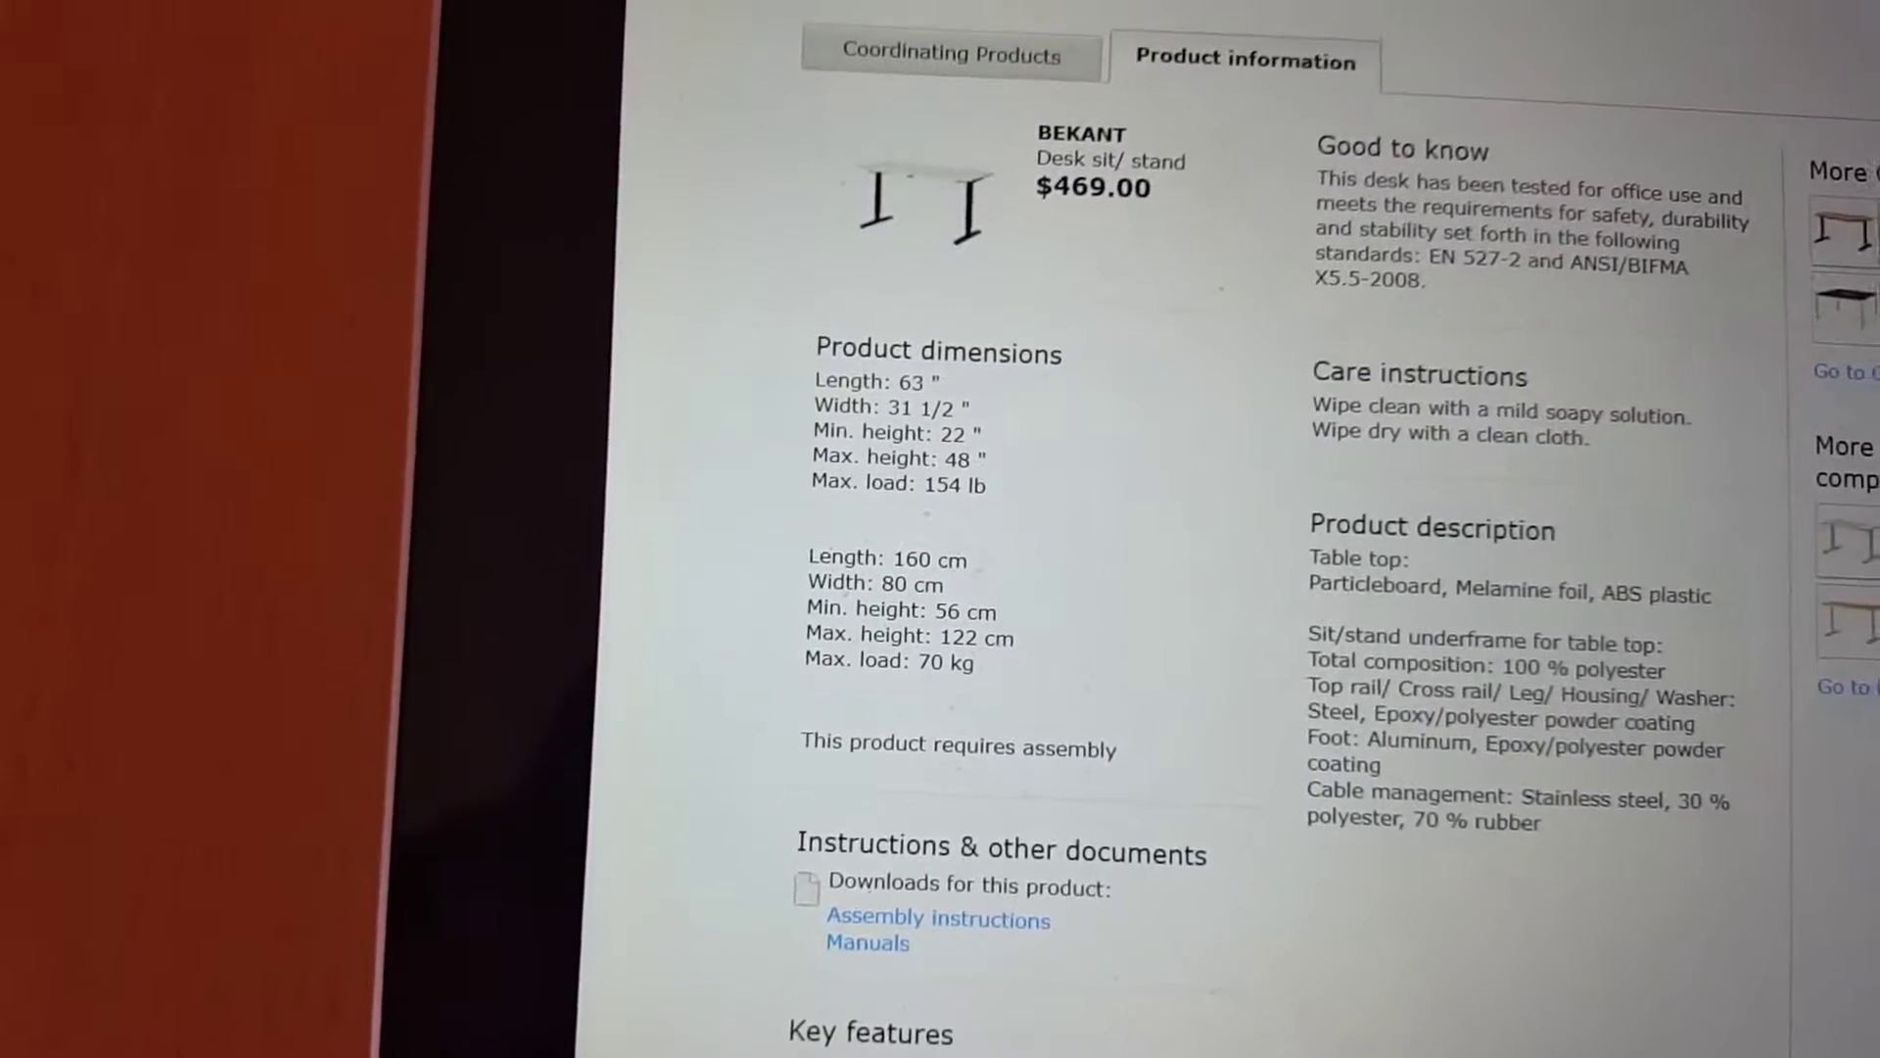
scroll("down", 3)
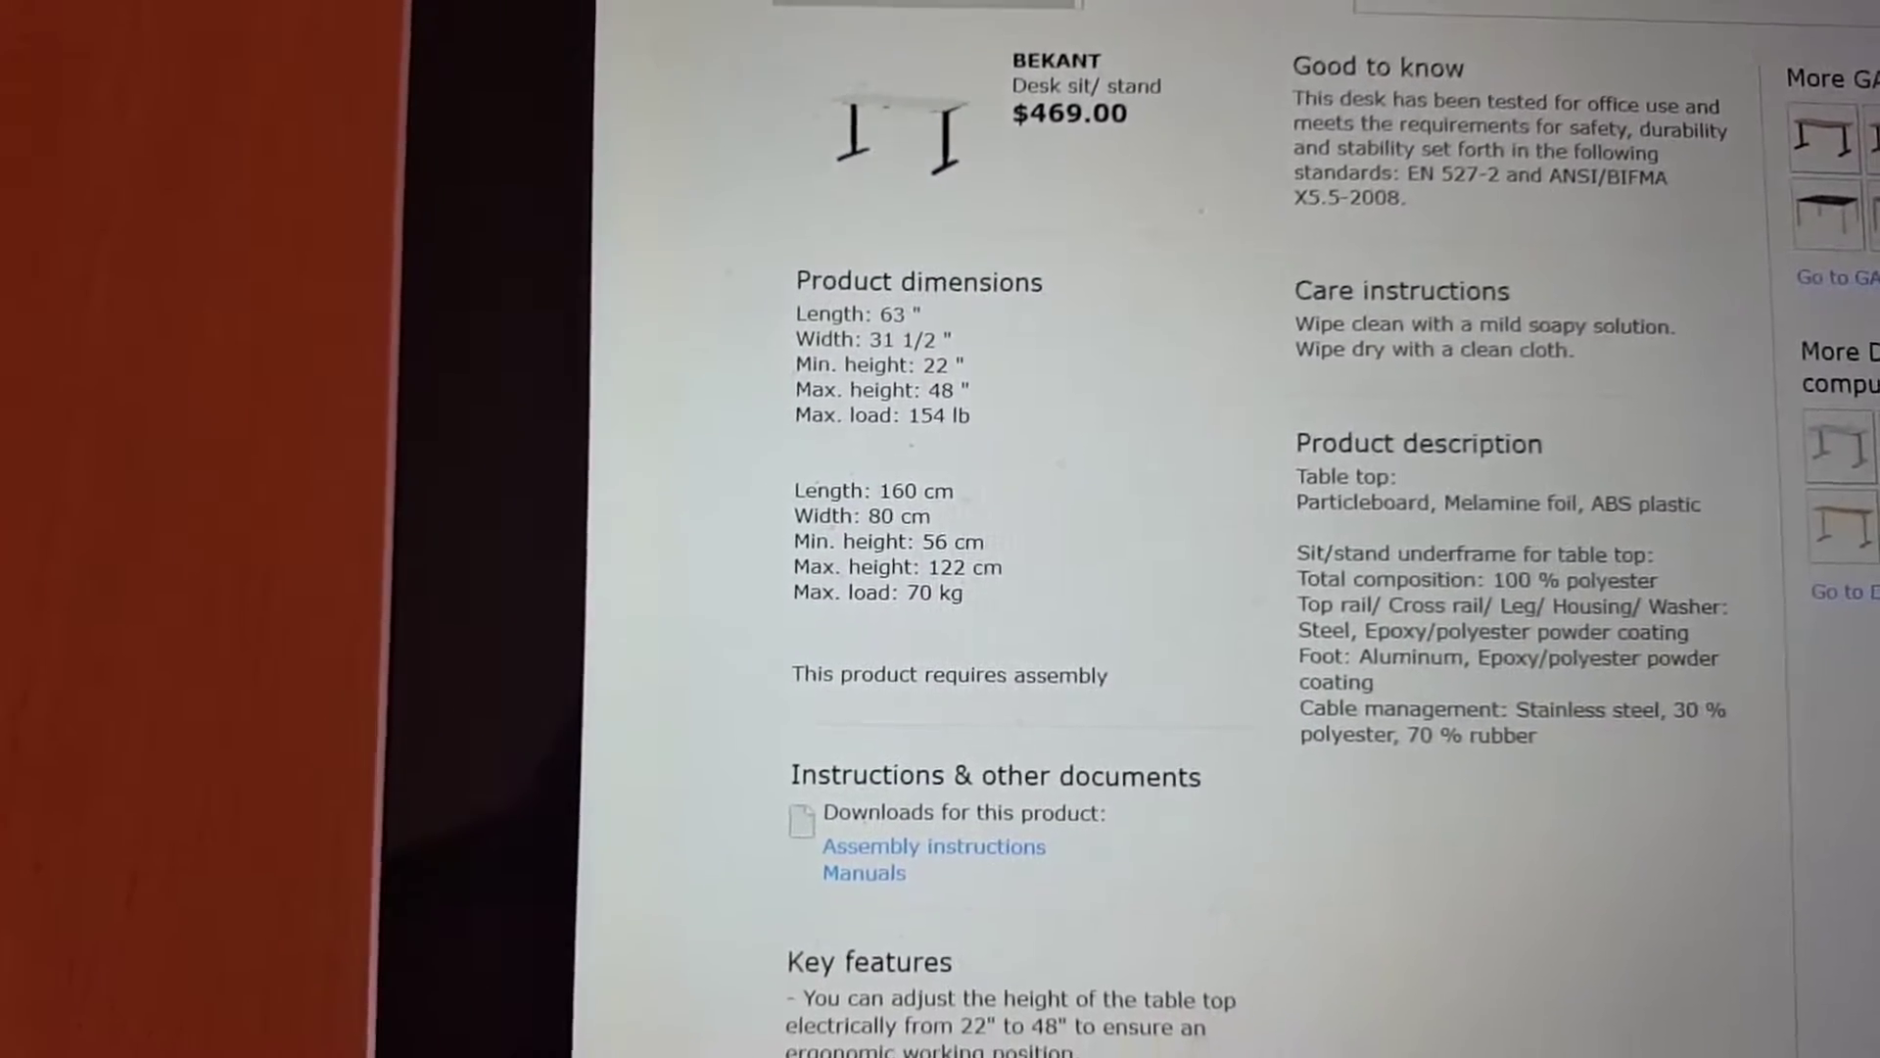